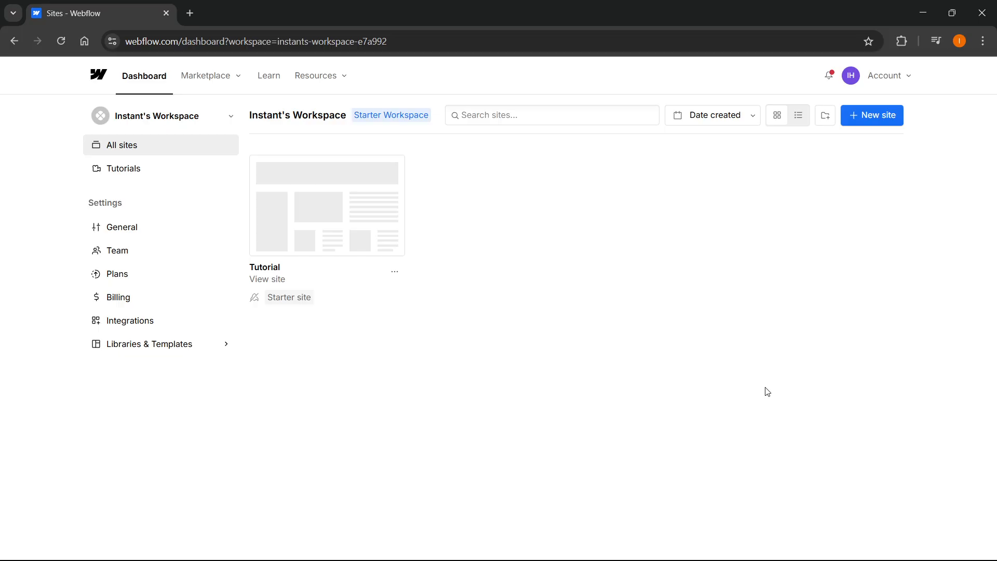
{"action": "mouse_move", "coordinate": [443, 271]}
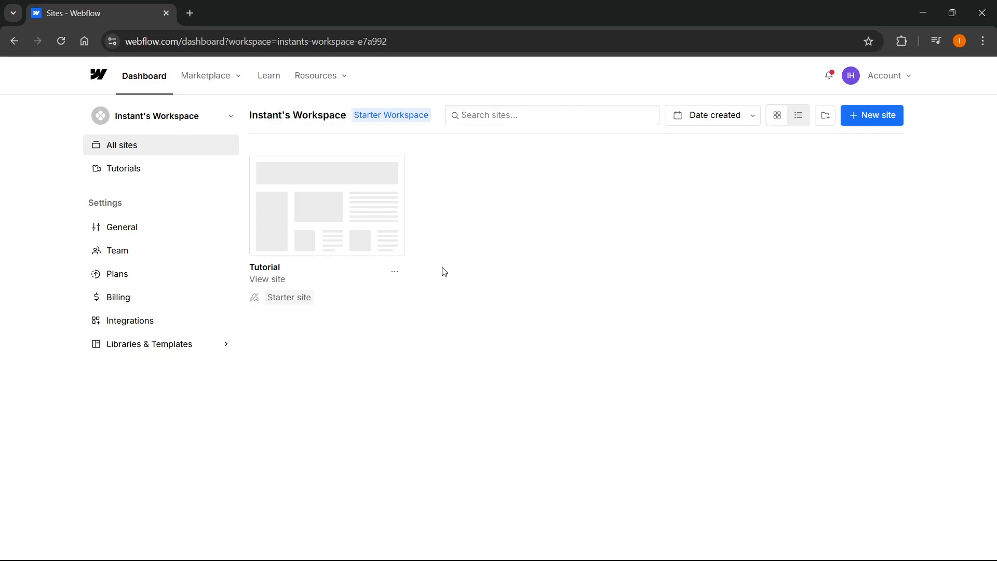
{"action": "mouse_move", "coordinate": [441, 242]}
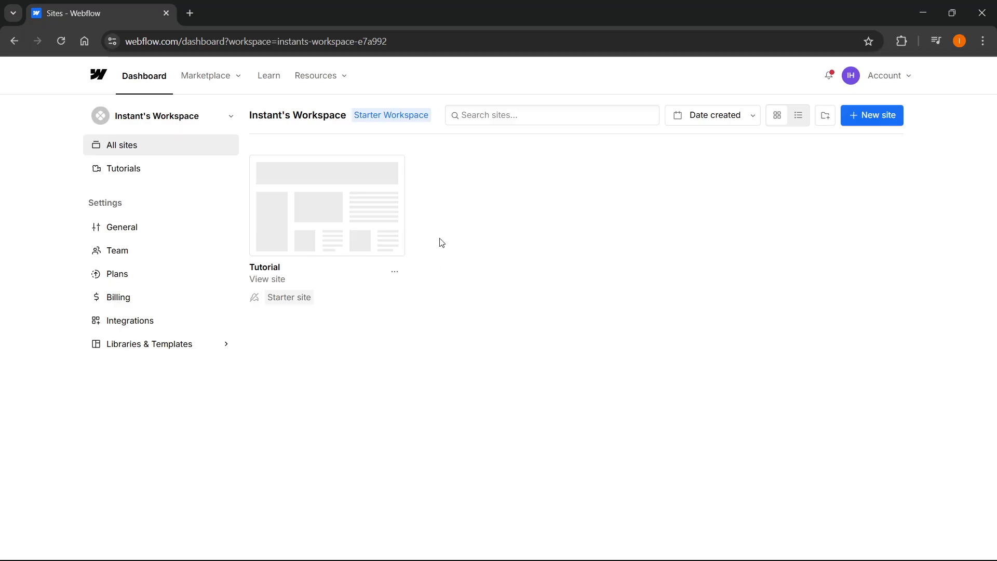
{"action": "mouse_move", "coordinate": [455, 236]}
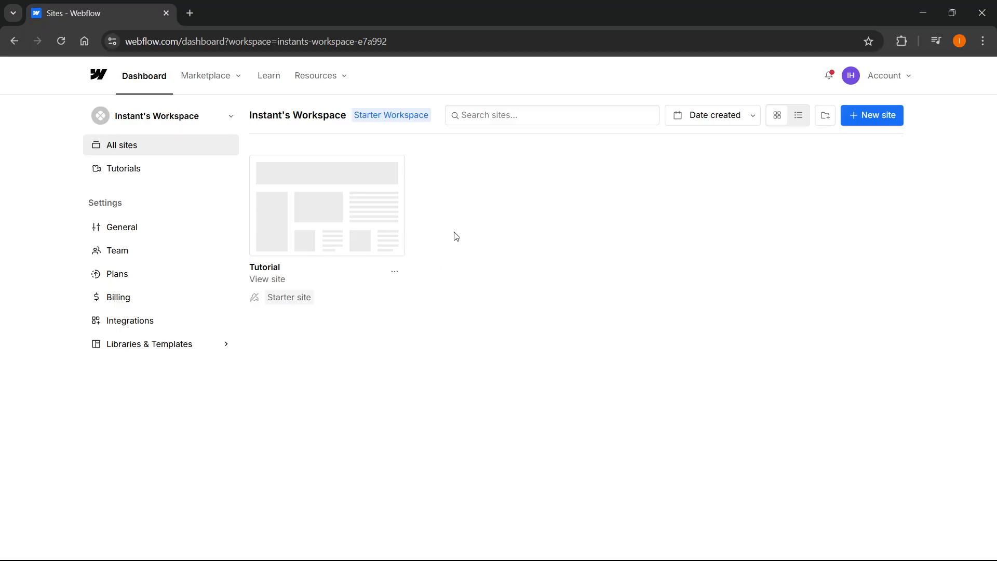
{"action": "mouse_move", "coordinate": [229, 76]}
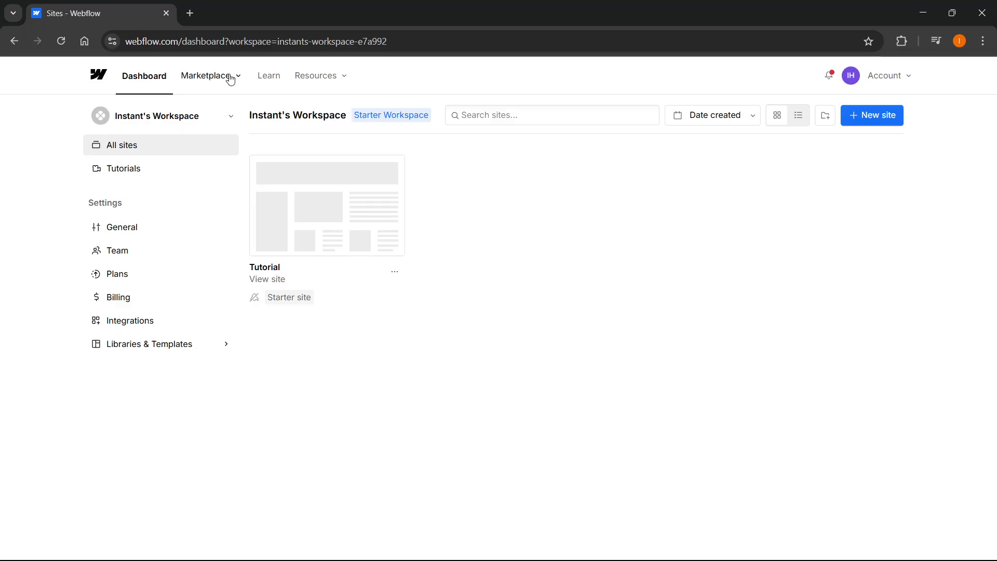
- Expand the Marketplace menu in the dashboard's top navigation
{"action": "left_click", "coordinate": [206, 75]}
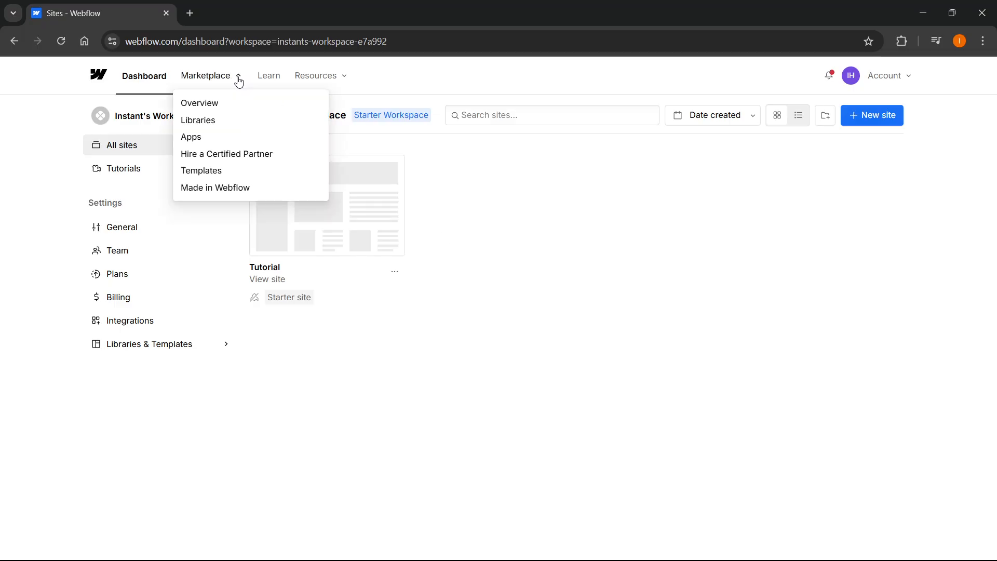
{"action": "mouse_move", "coordinate": [197, 121]}
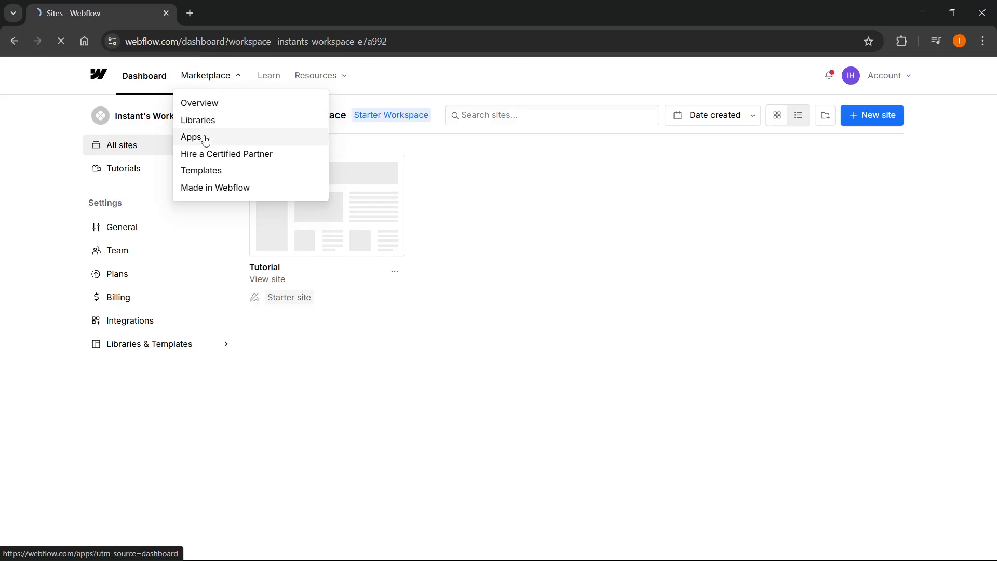
- Search the Apps marketplace for 'relume' and open the Relume Site Builder Import app
{"action": "left_click", "coordinate": [191, 137]}
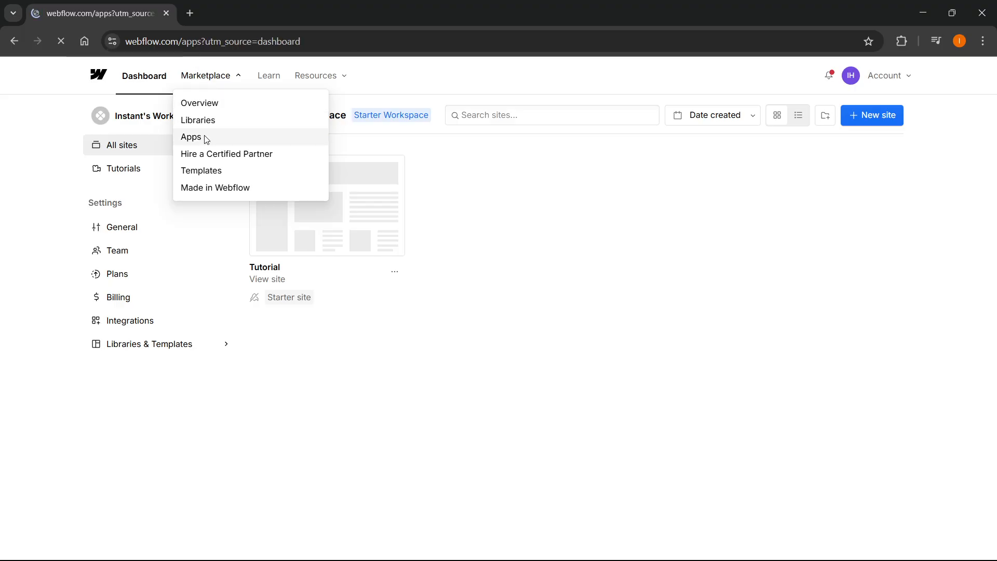
{"action": "left_click", "coordinate": [191, 137]}
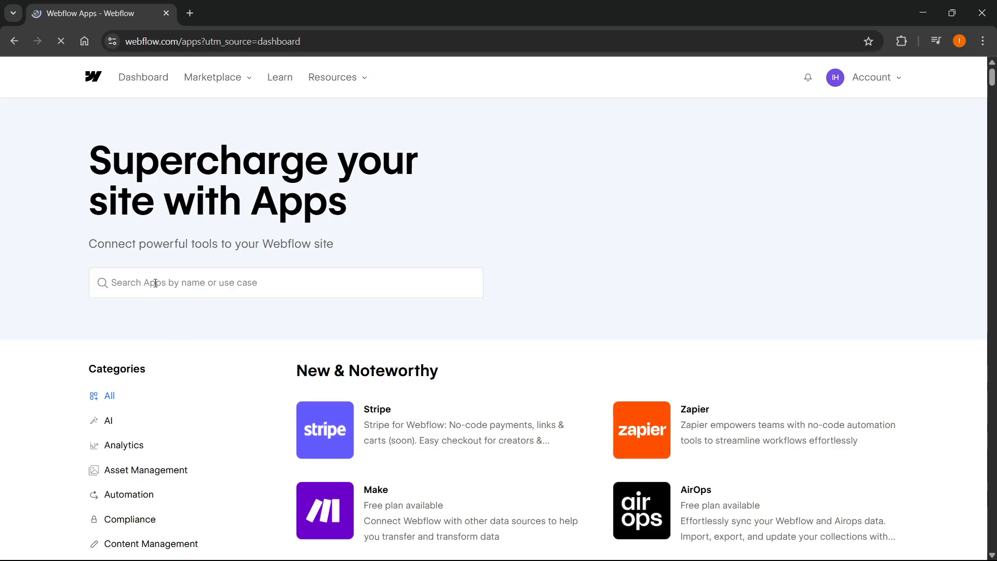
{"action": "type", "text": "r"}
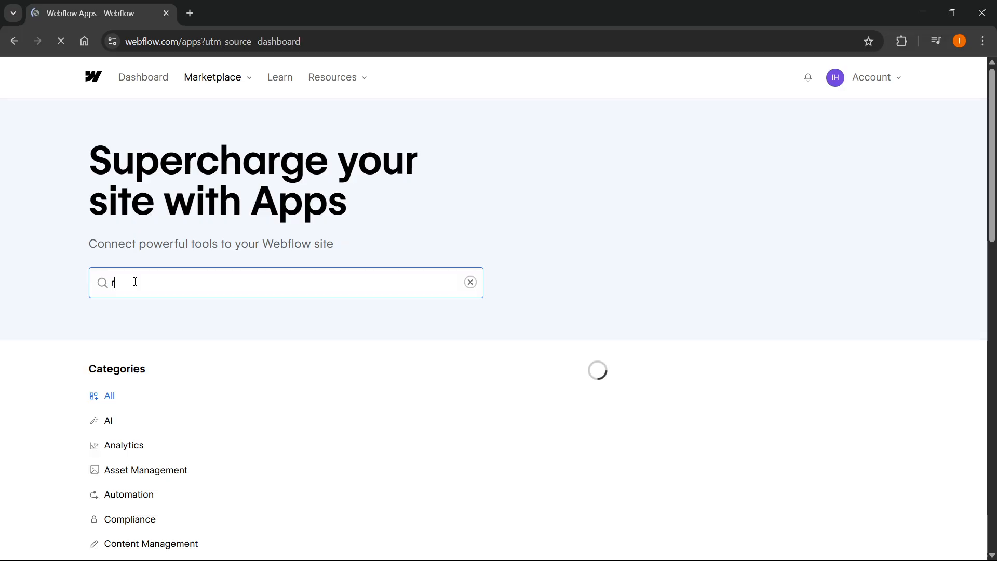
{"action": "type", "text": "elume"}
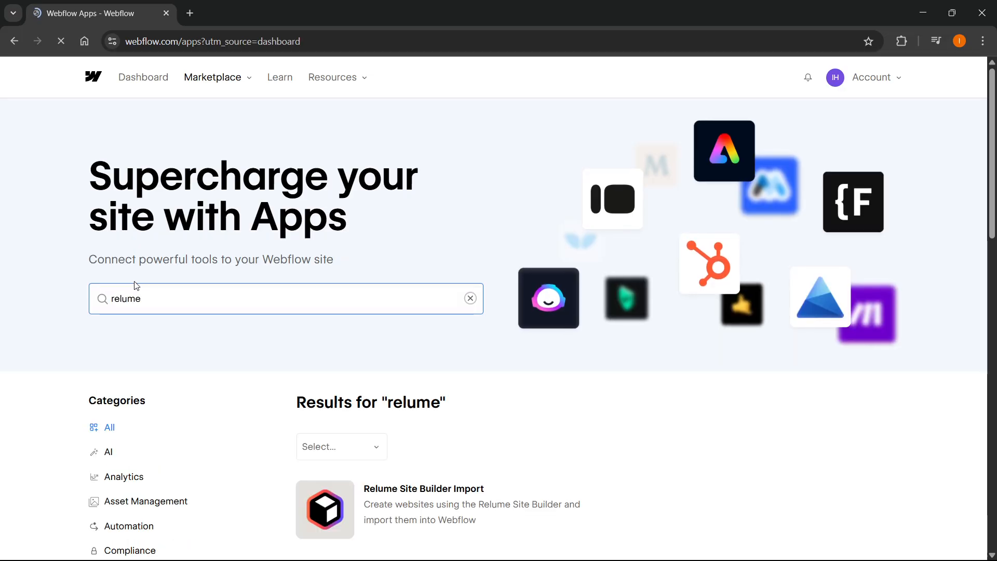
{"action": "scroll", "scroll_direction": "down", "scroll_amount": 3}
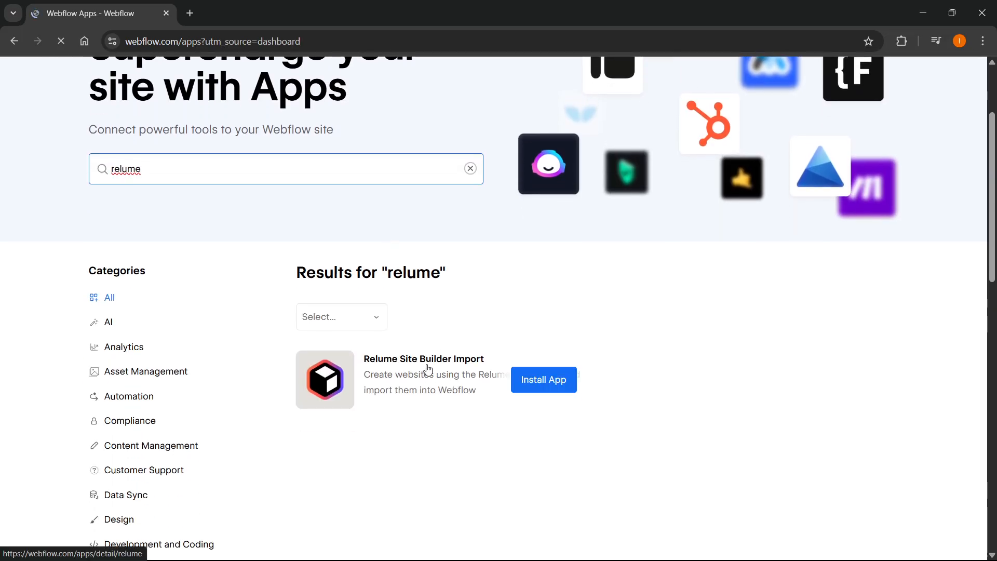
{"action": "left_click", "coordinate": [424, 359]}
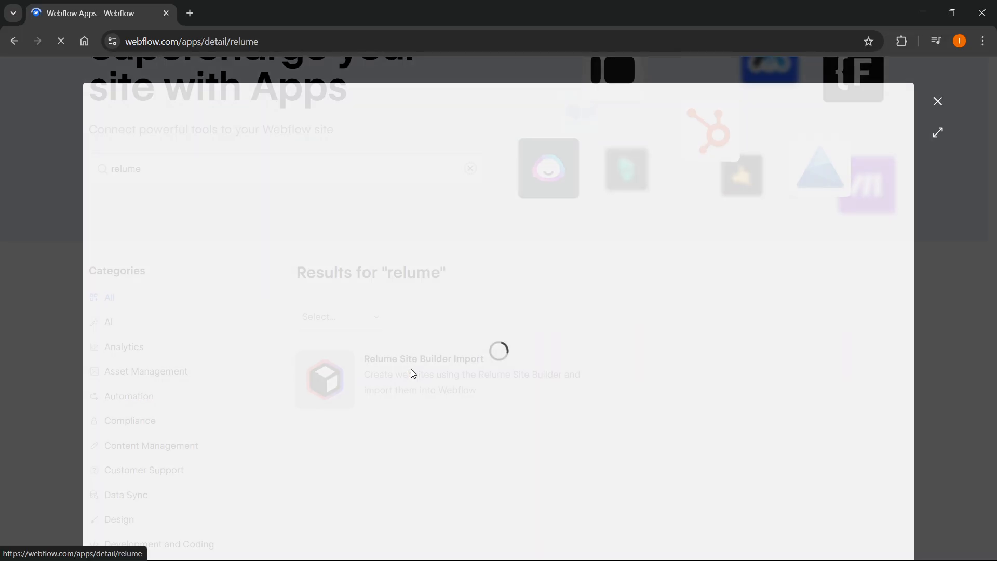
{"action": "left_click", "coordinate": [423, 358]}
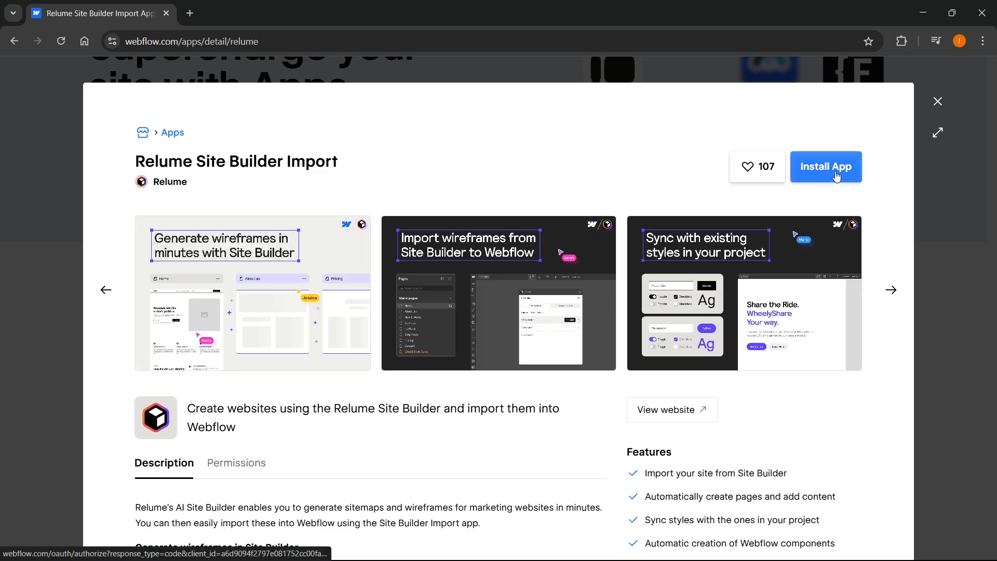
- Install the Relume app, granting it access to the Tutorial site and authorizing it
{"action": "left_click", "coordinate": [826, 166]}
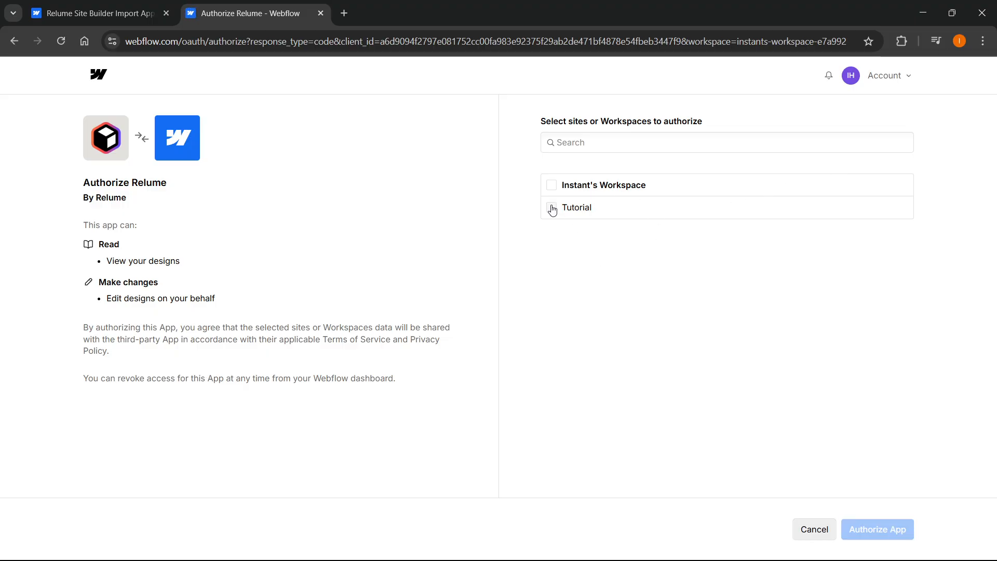
{"action": "left_click", "coordinate": [550, 207]}
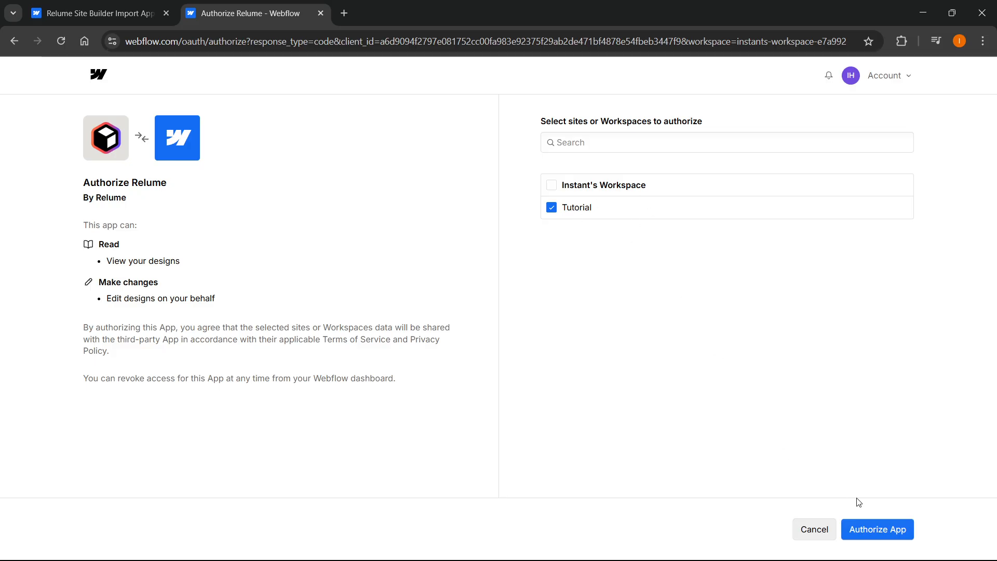
{"action": "left_click", "coordinate": [877, 529]}
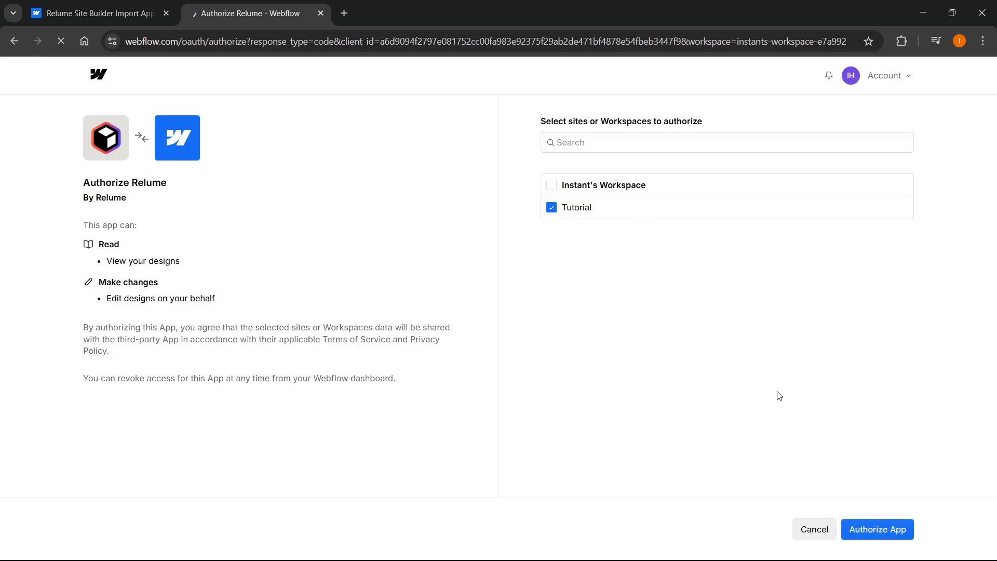
{"action": "left_click", "coordinate": [877, 529]}
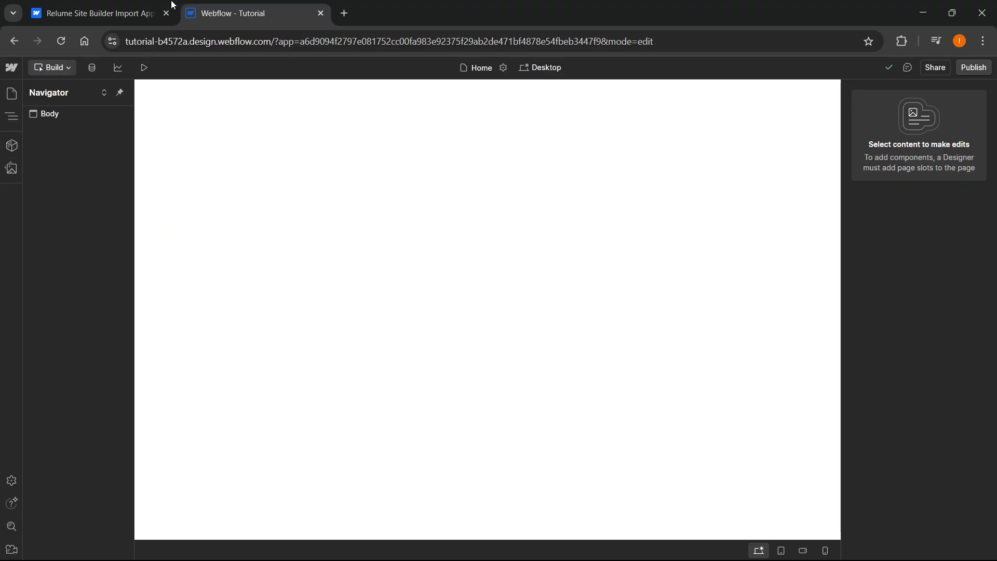
- Check the Tutorial site's empty Assets panel, then return to the Navigator element tree
{"action": "left_click", "coordinate": [11, 169]}
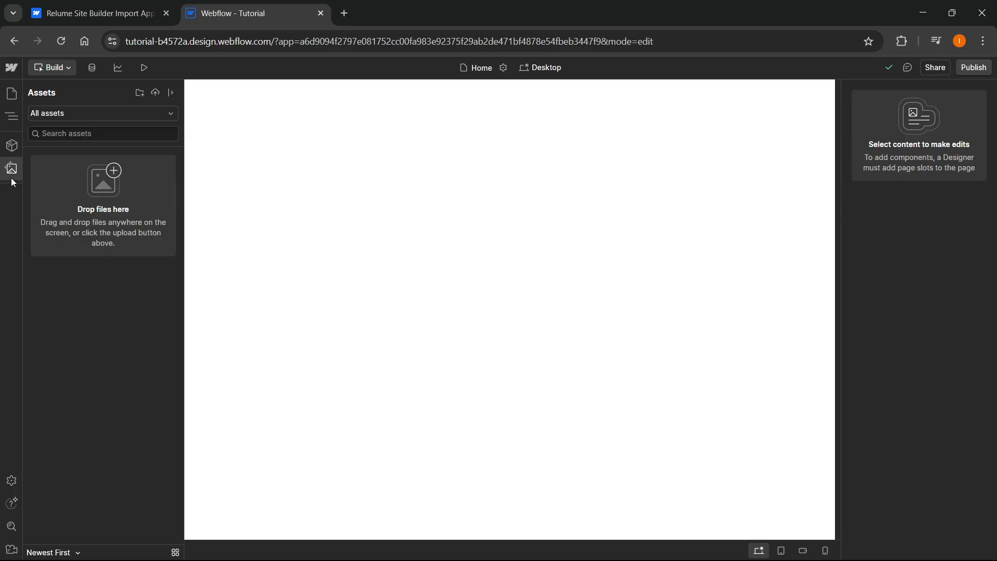
{"action": "left_click", "coordinate": [11, 116]}
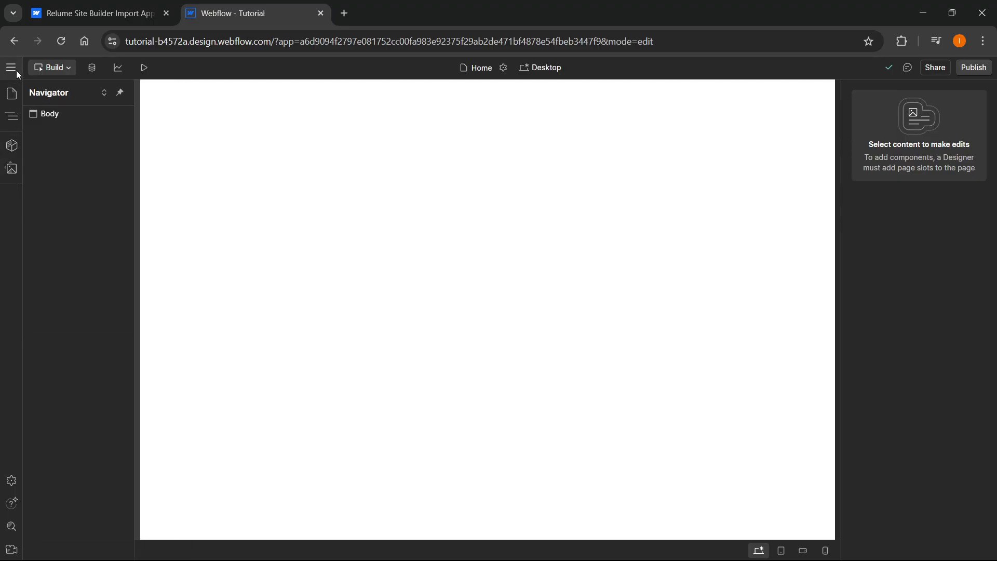
- Switch to full design mode and launch the Relume app from the Apps panel
{"action": "left_click", "coordinate": [52, 68]}
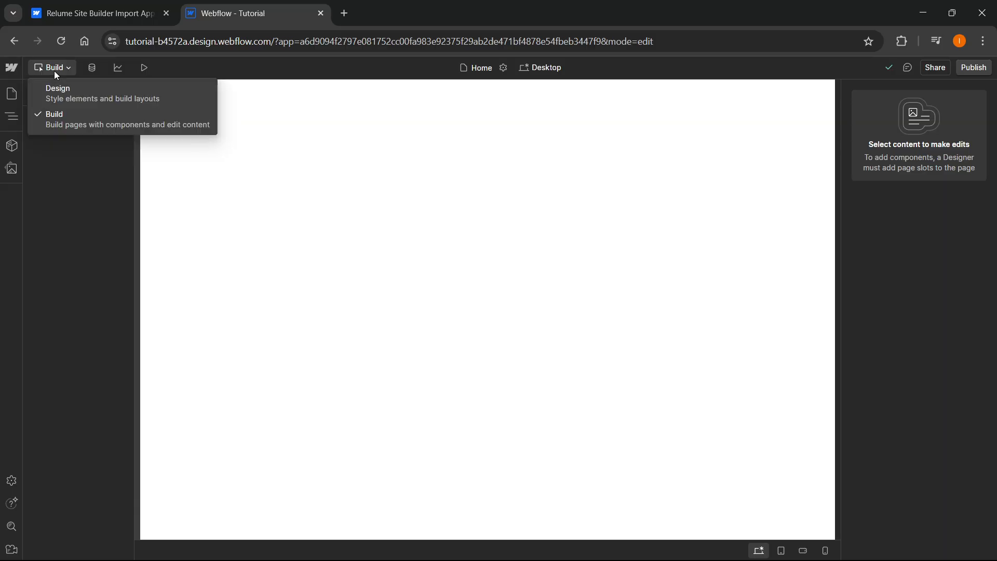
{"action": "left_click", "coordinate": [58, 89]}
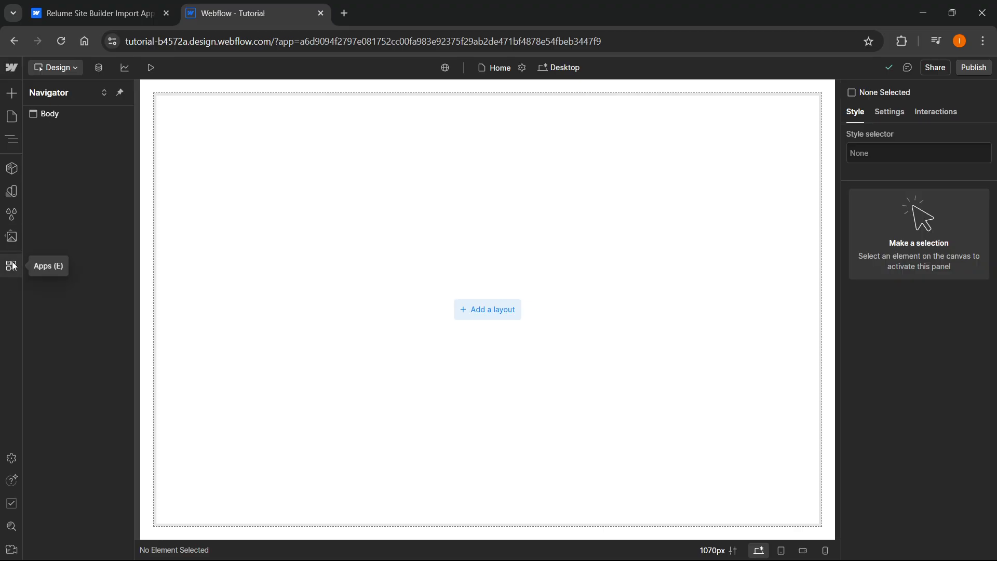
{"action": "left_click", "coordinate": [12, 266]}
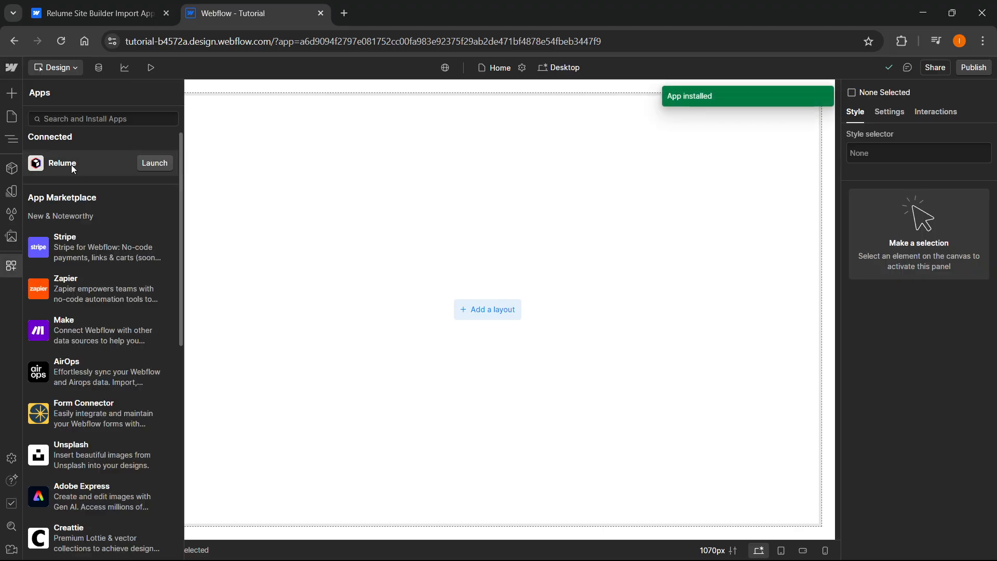
{"action": "left_click", "coordinate": [63, 164]}
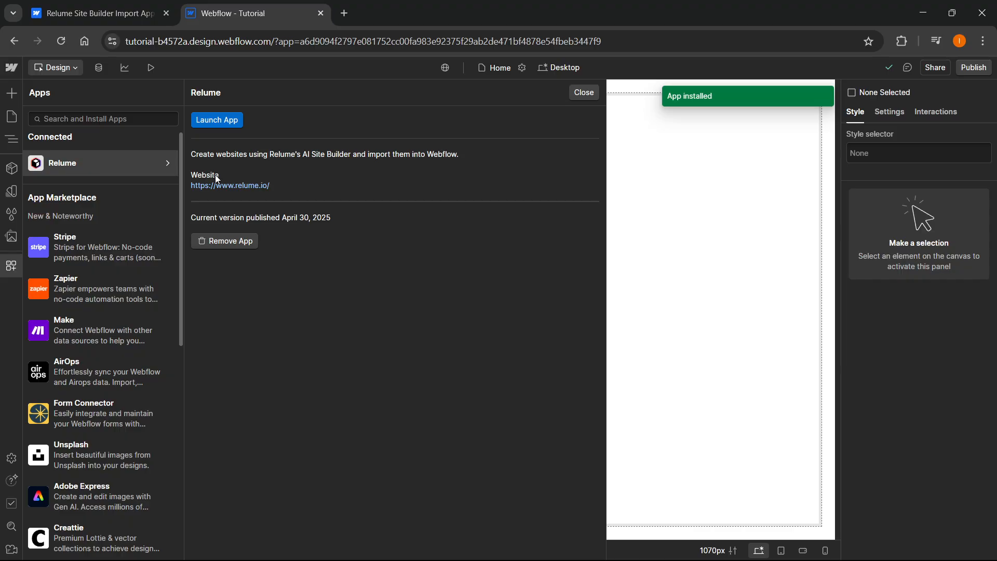
{"action": "left_click", "coordinate": [217, 119]}
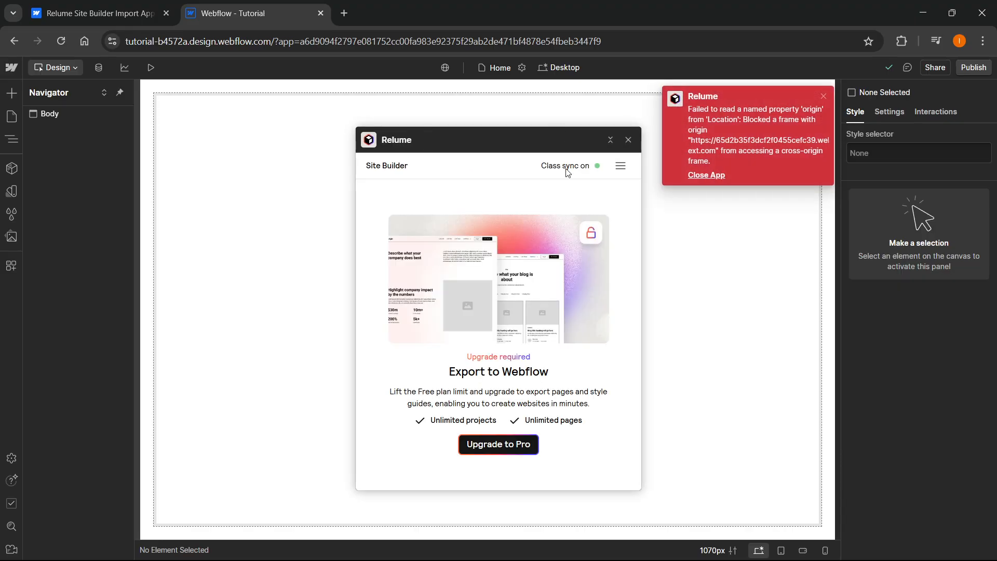
{"action": "mouse_move", "coordinate": [730, 181]}
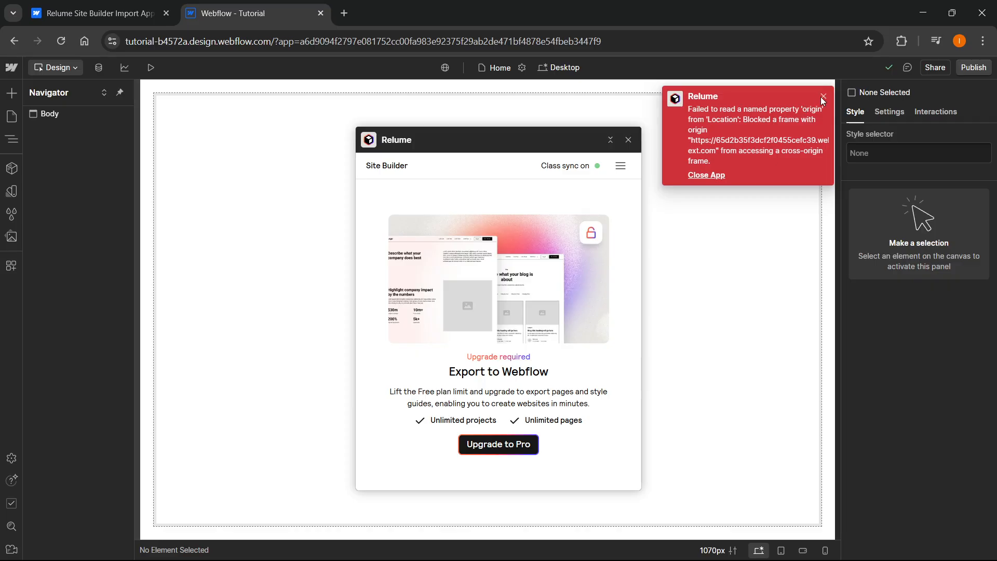
- Dismiss the Relume error notice and close the Site Builder panel
{"action": "left_click", "coordinate": [823, 97]}
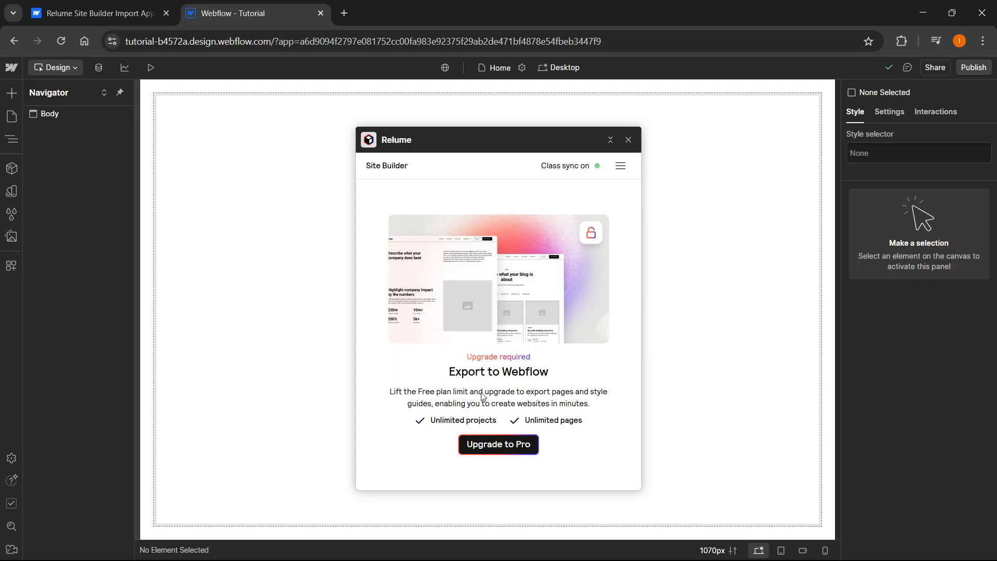
{"action": "mouse_move", "coordinate": [499, 444]}
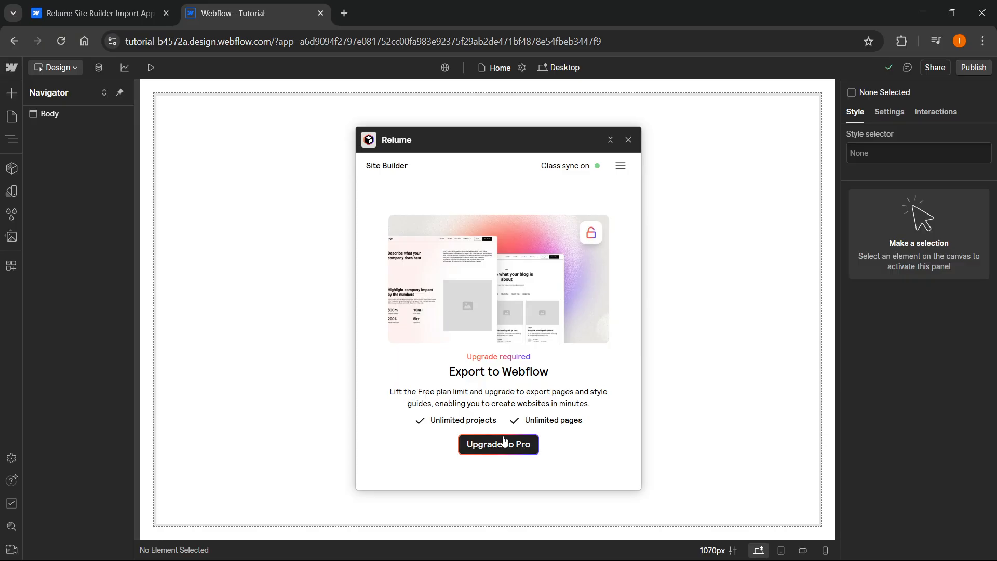
{"action": "mouse_move", "coordinate": [509, 390]}
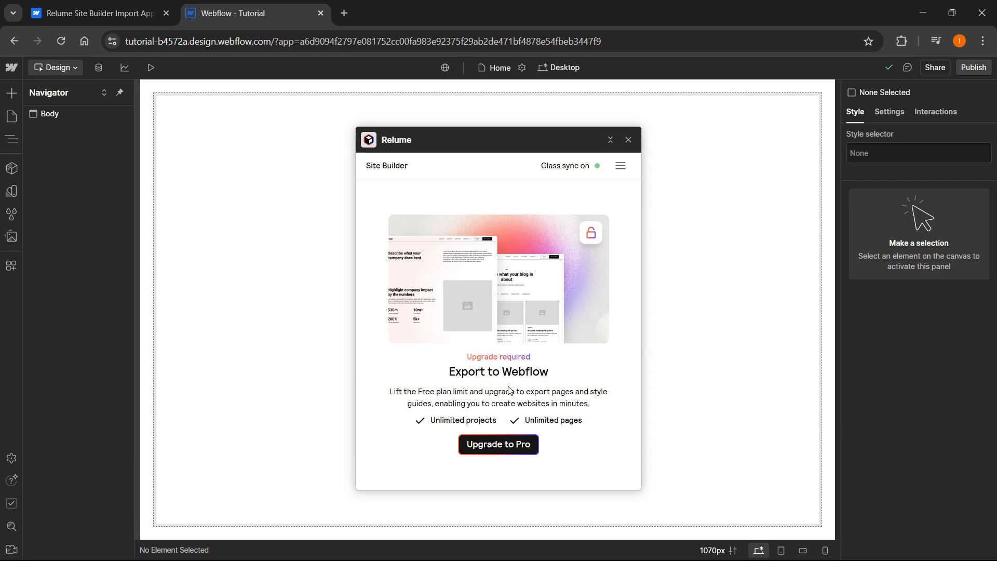
{"action": "mouse_move", "coordinate": [495, 222]}
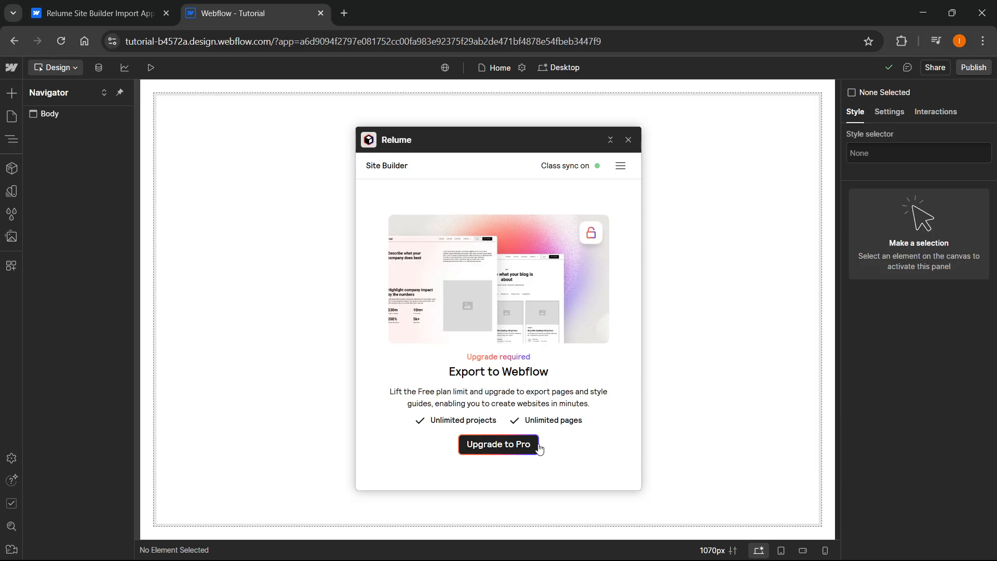
{"action": "mouse_move", "coordinate": [454, 386]}
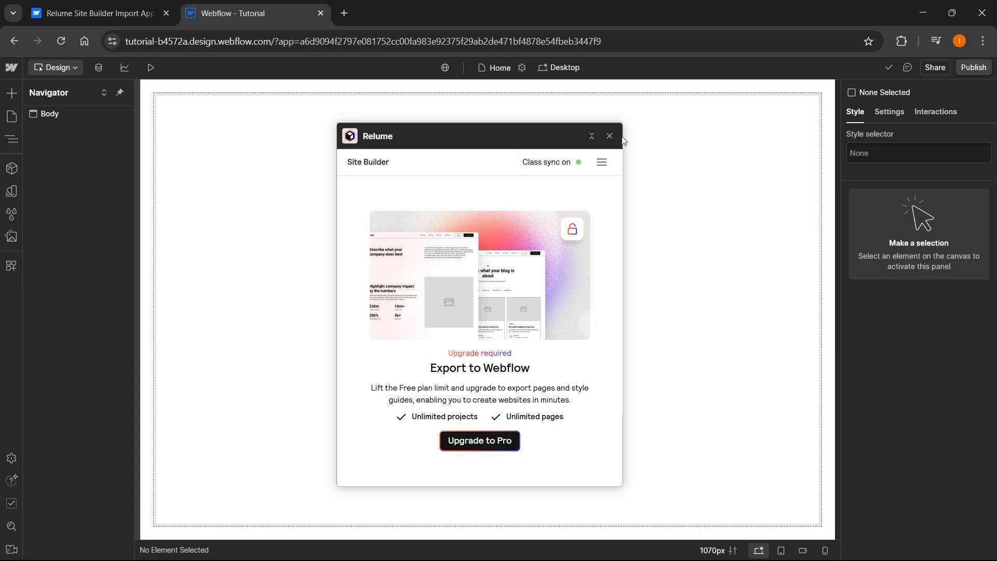
{"action": "left_click", "coordinate": [608, 136]}
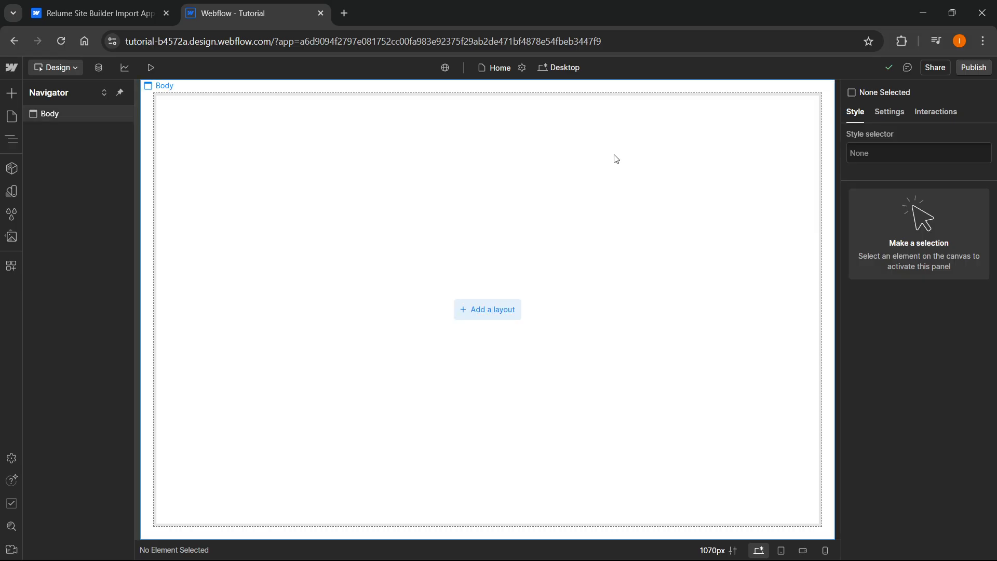
- Return to the dashboard and go to the Made in Webflow community showcase
{"action": "left_click", "coordinate": [96, 13]}
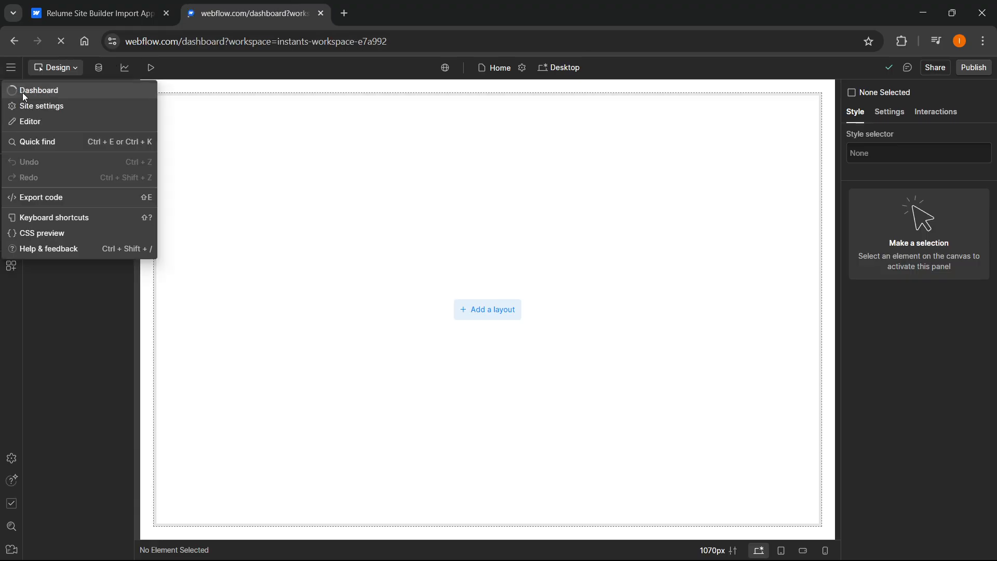
{"action": "left_click", "coordinate": [40, 89]}
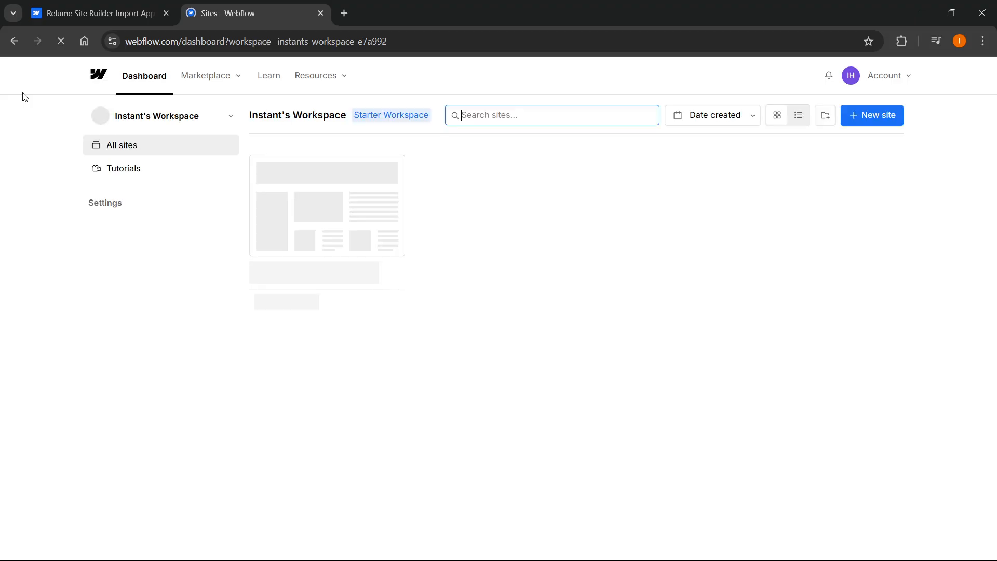
{"action": "left_click", "coordinate": [205, 75]}
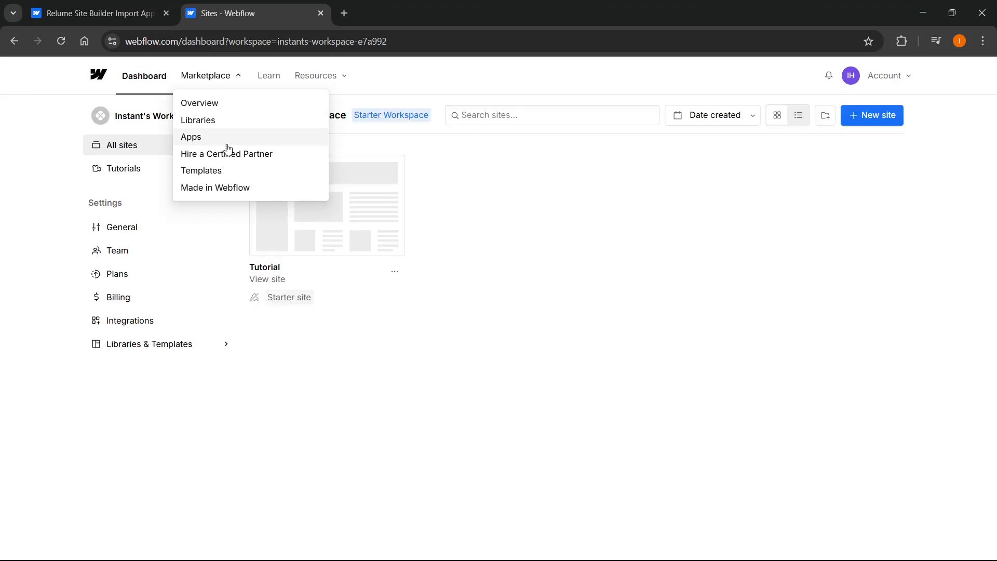
{"action": "left_click", "coordinate": [215, 187]}
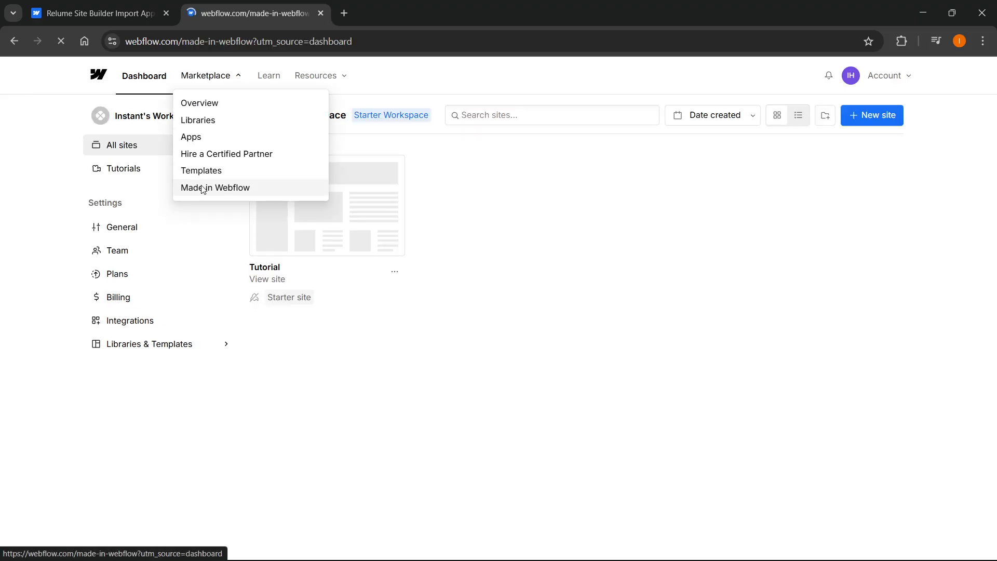
{"action": "left_click", "coordinate": [215, 187]}
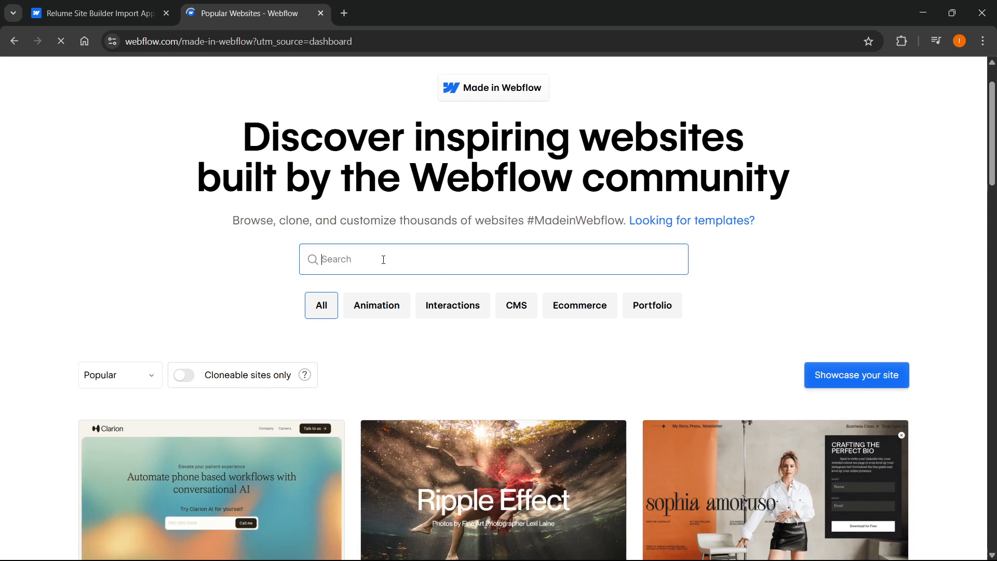
- Search the showcase for 'relume' and open the Relume Style Guide's details
{"action": "type", "text": "relume style guide"}
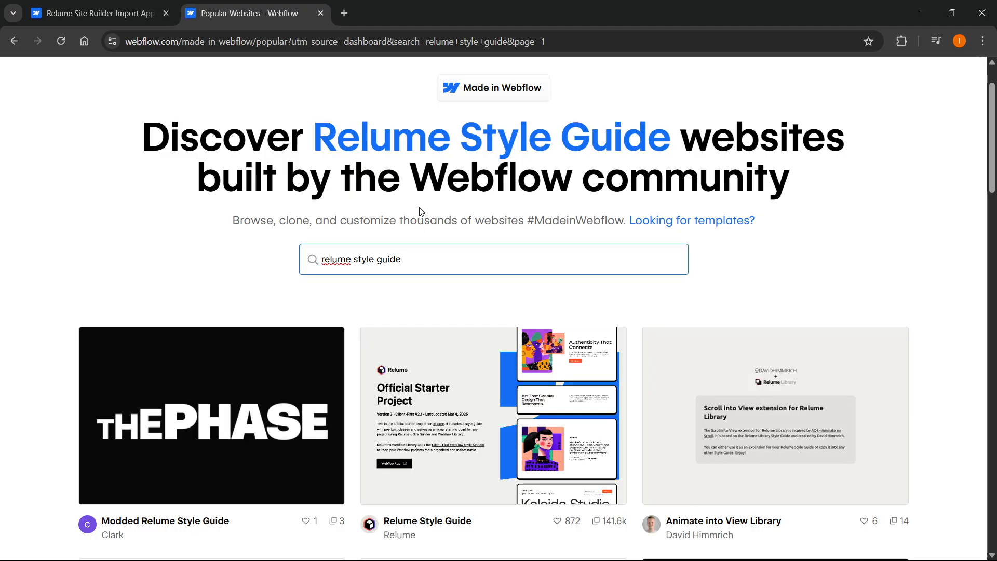
{"action": "scroll", "scroll_direction": "down", "scroll_amount": 3}
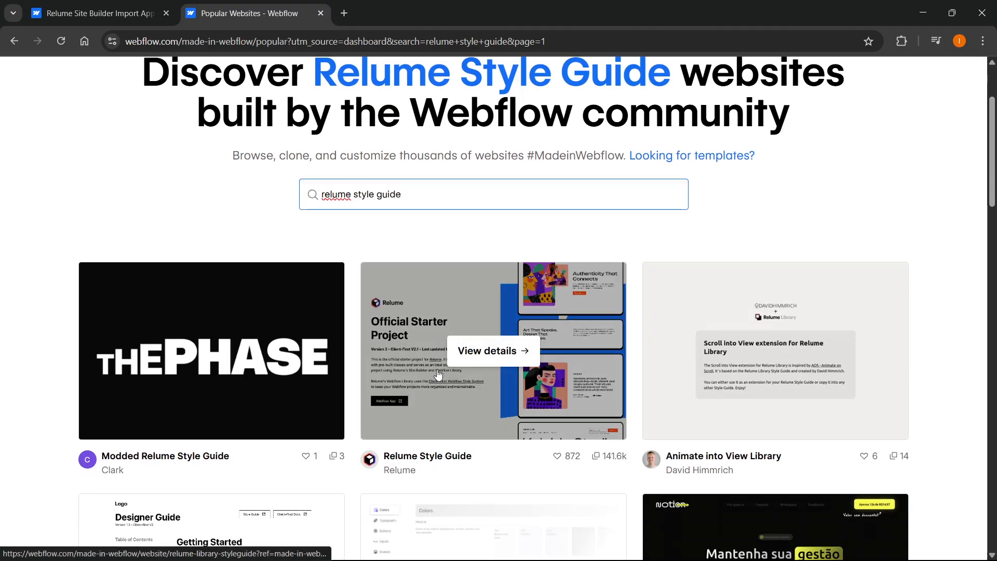
{"action": "mouse_move", "coordinate": [512, 422]}
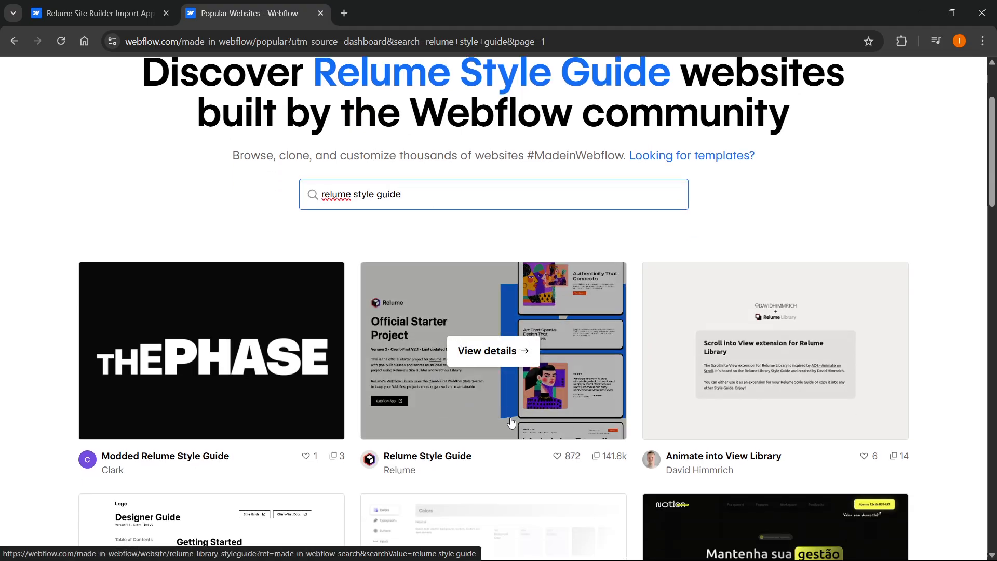
{"action": "left_click", "coordinate": [492, 350]}
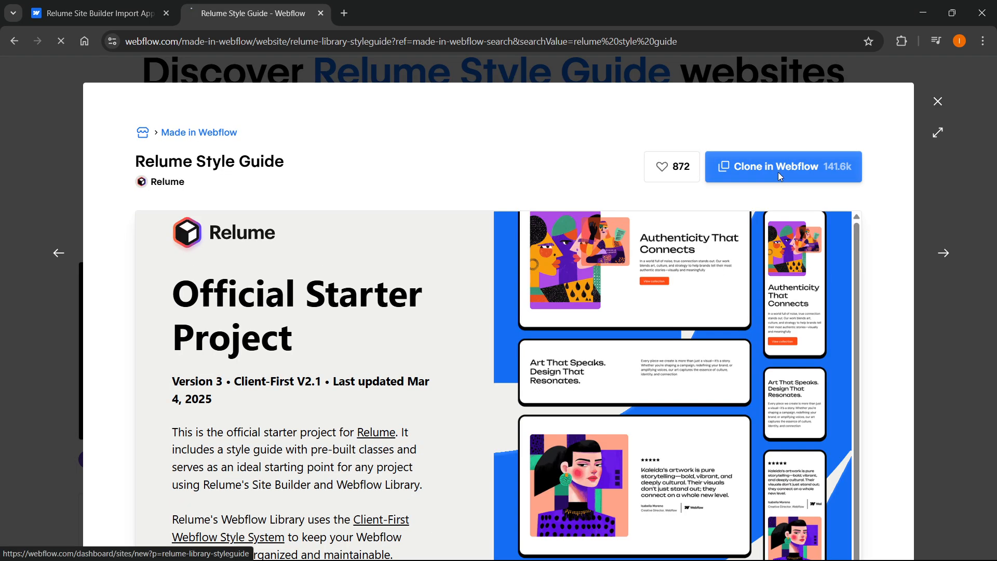
- Clone the Relume Style Guide into a new site, keeping the suggested name 'Instant's Groovy Site'
{"action": "left_click", "coordinate": [783, 166]}
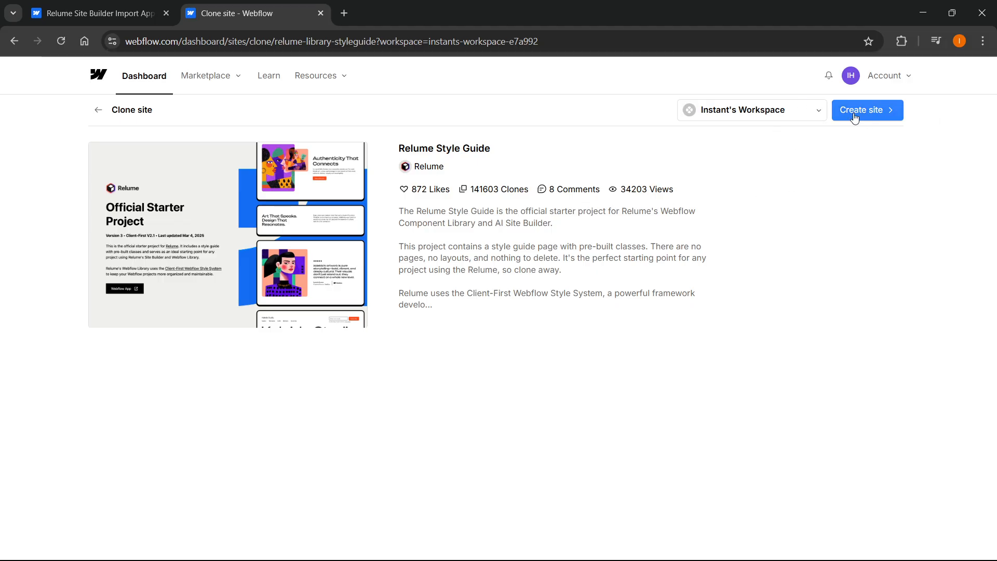
{"action": "left_click", "coordinate": [752, 109]}
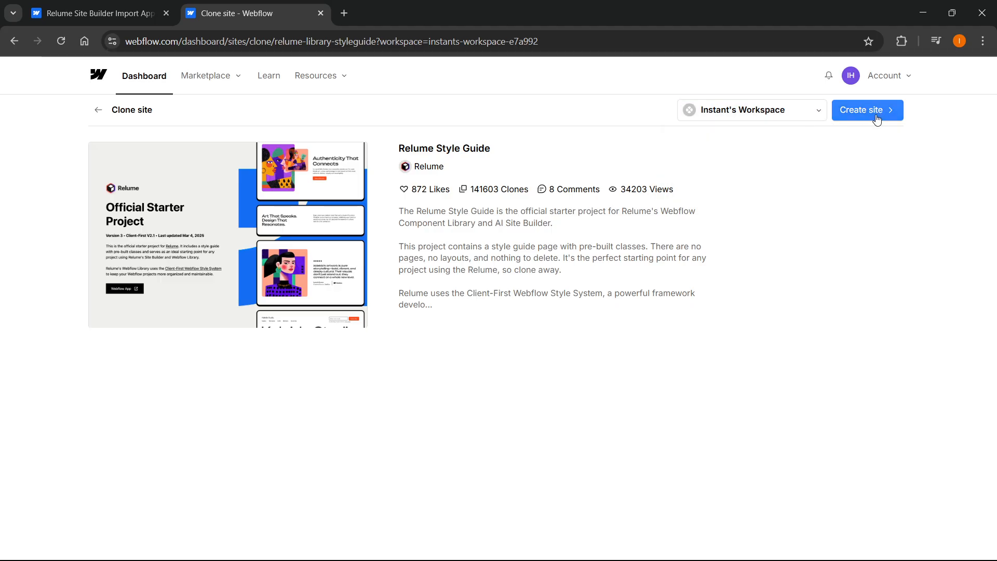
{"action": "left_click", "coordinate": [866, 110]}
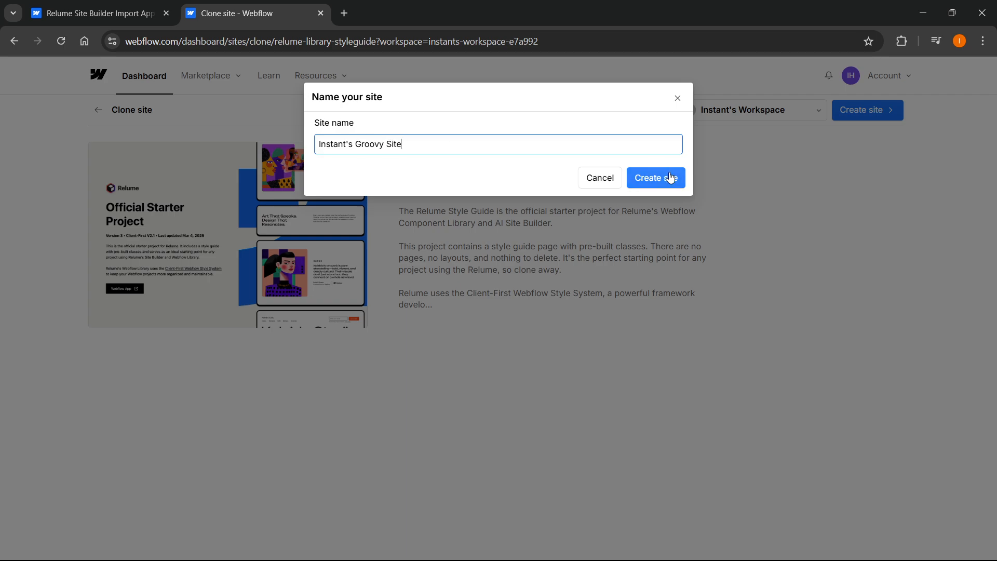
{"action": "left_click", "coordinate": [656, 177]}
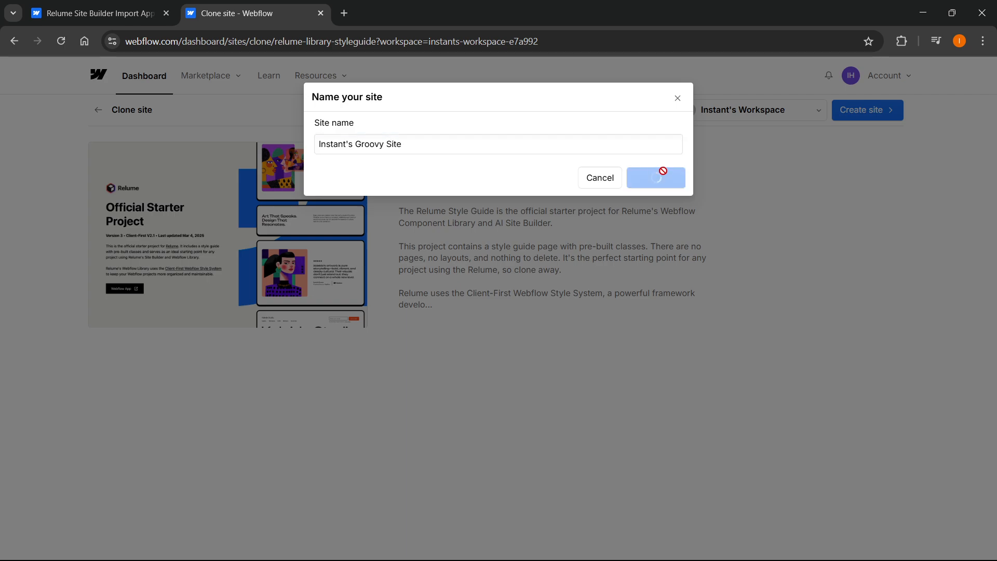
{"action": "left_click", "coordinate": [655, 178]}
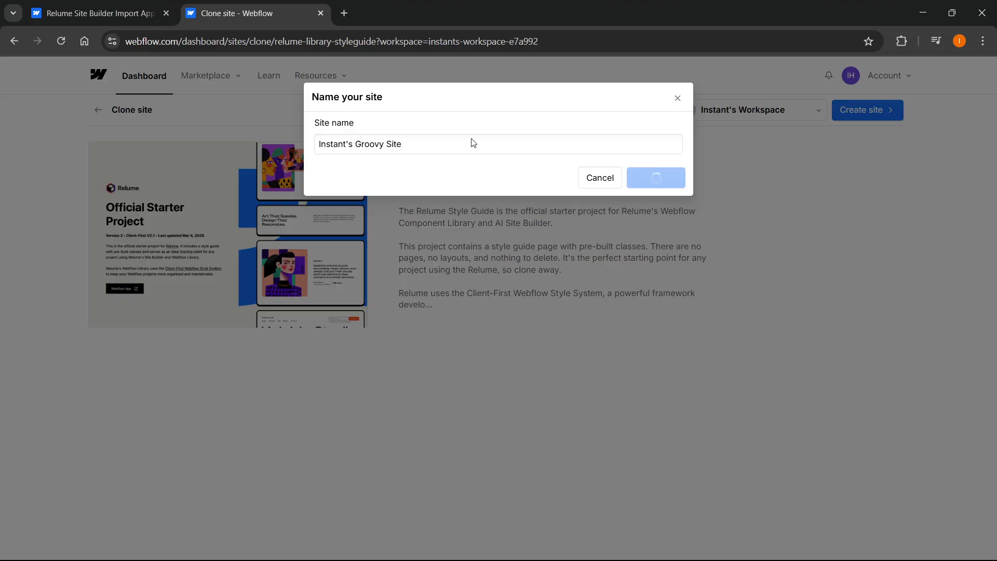
{"action": "left_click", "coordinate": [655, 178]}
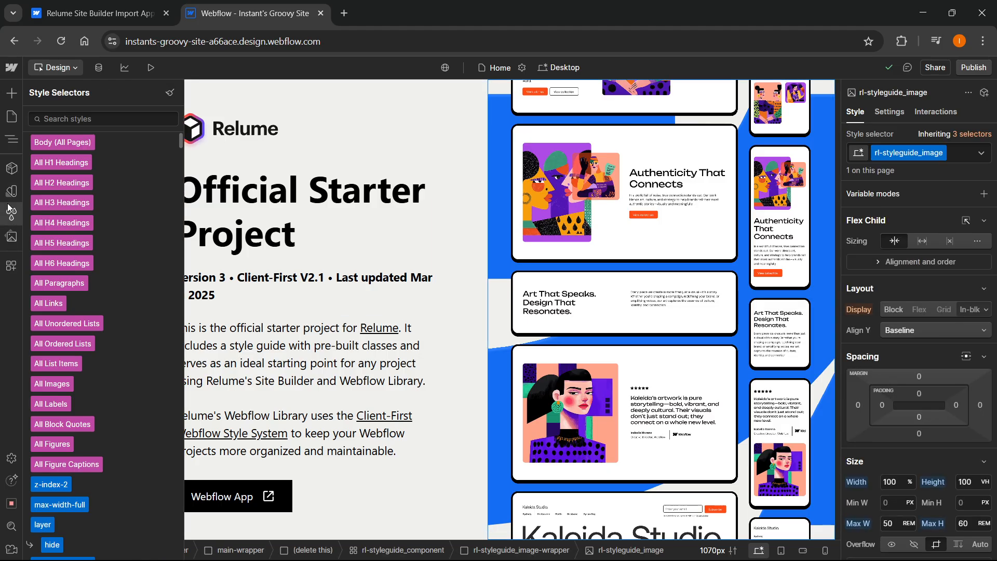
- Browse the Components and Navigator panels, selecting the version line and intro style guide block
{"action": "left_click", "coordinate": [10, 169]}
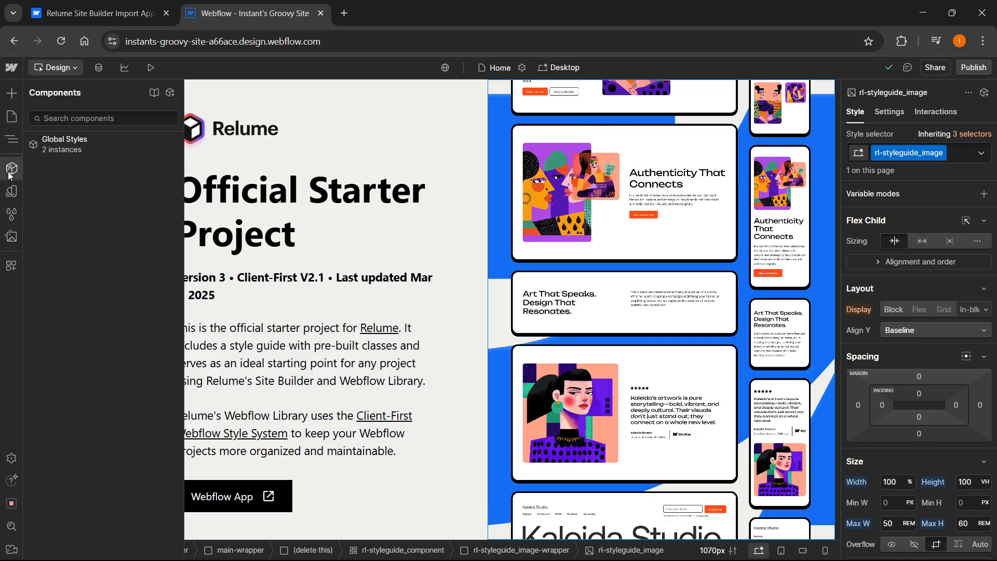
{"action": "left_click", "coordinate": [11, 140]}
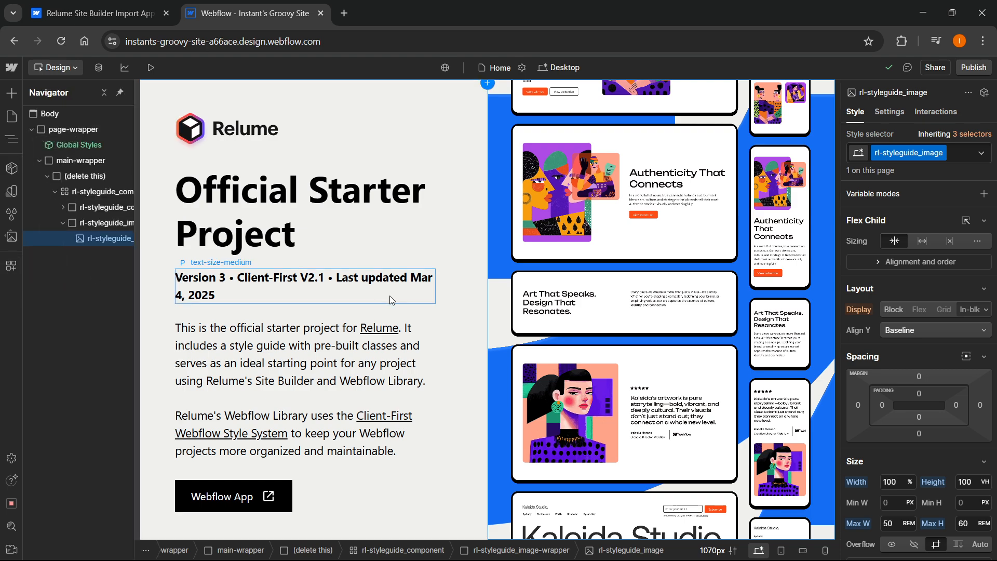
{"action": "left_click", "coordinate": [303, 285]}
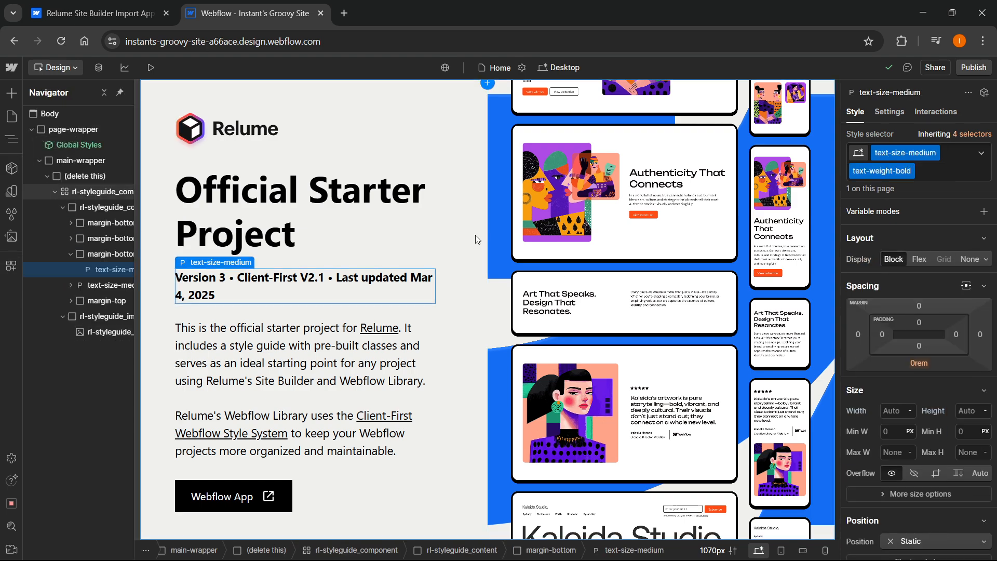
{"action": "left_click", "coordinate": [111, 191]}
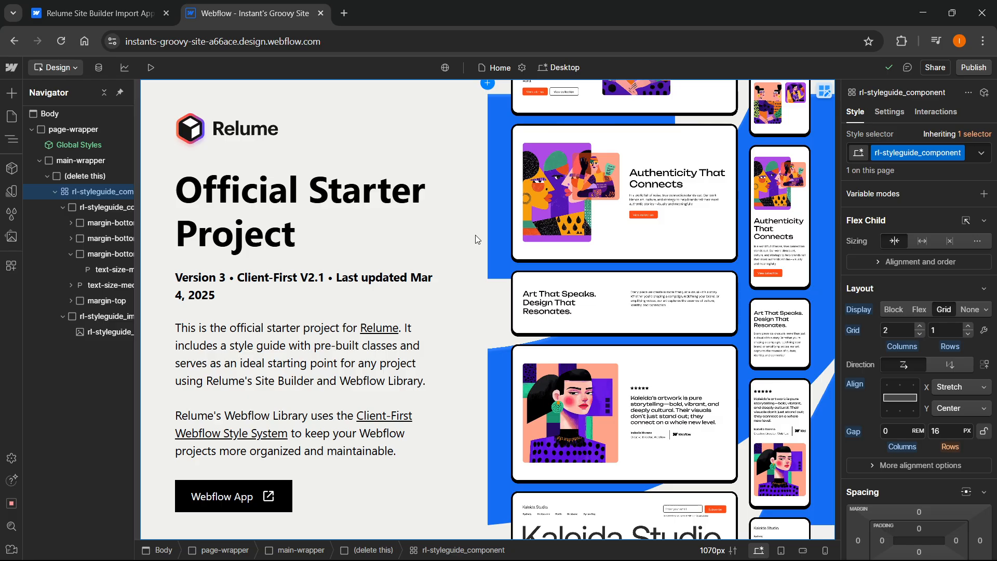